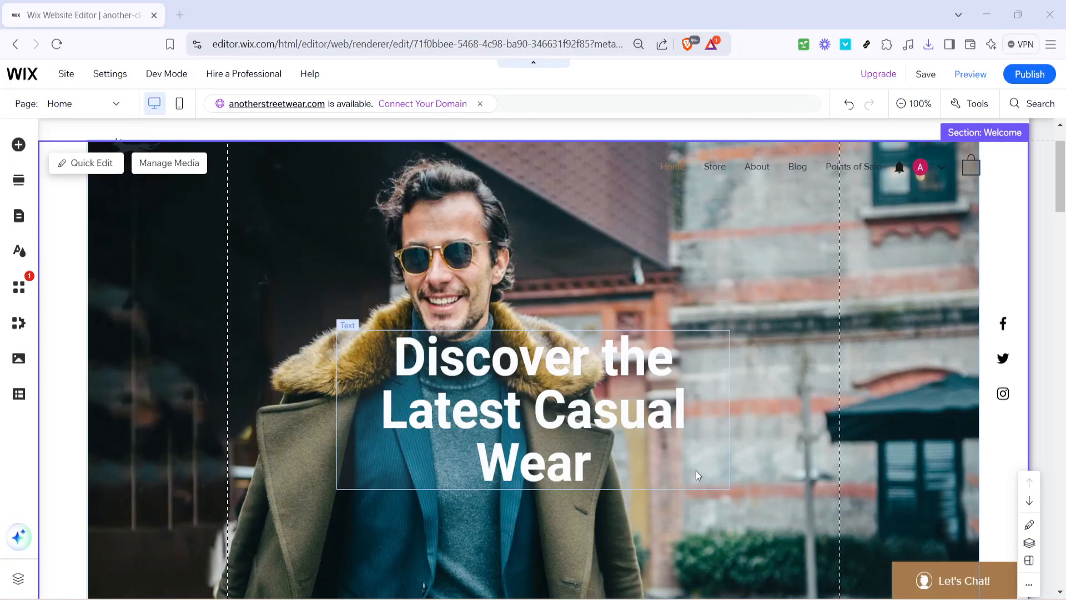
mouse_move(701, 469)
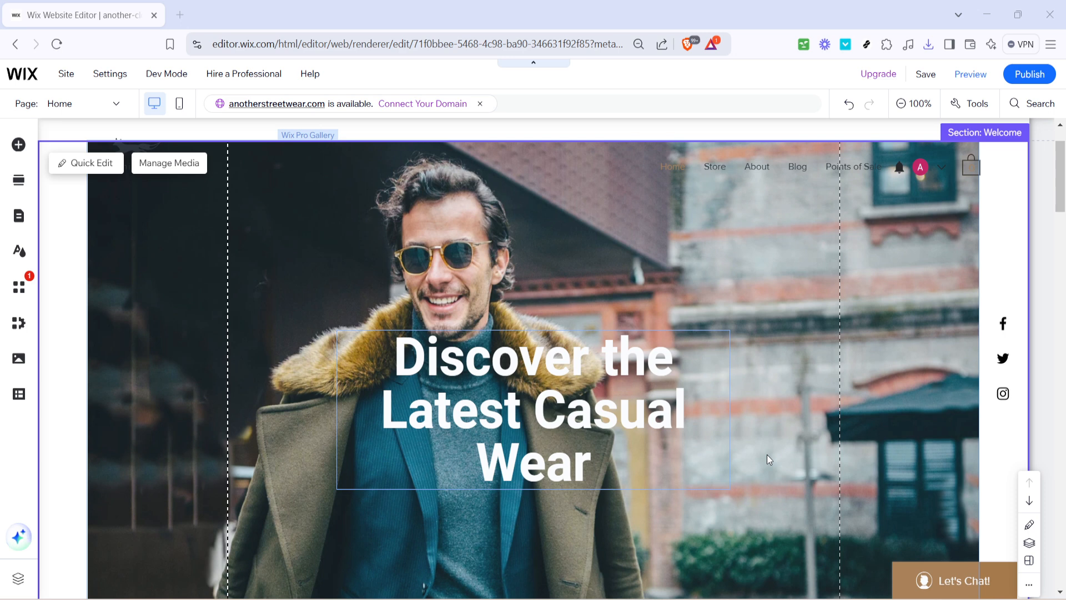
mouse_move(753, 502)
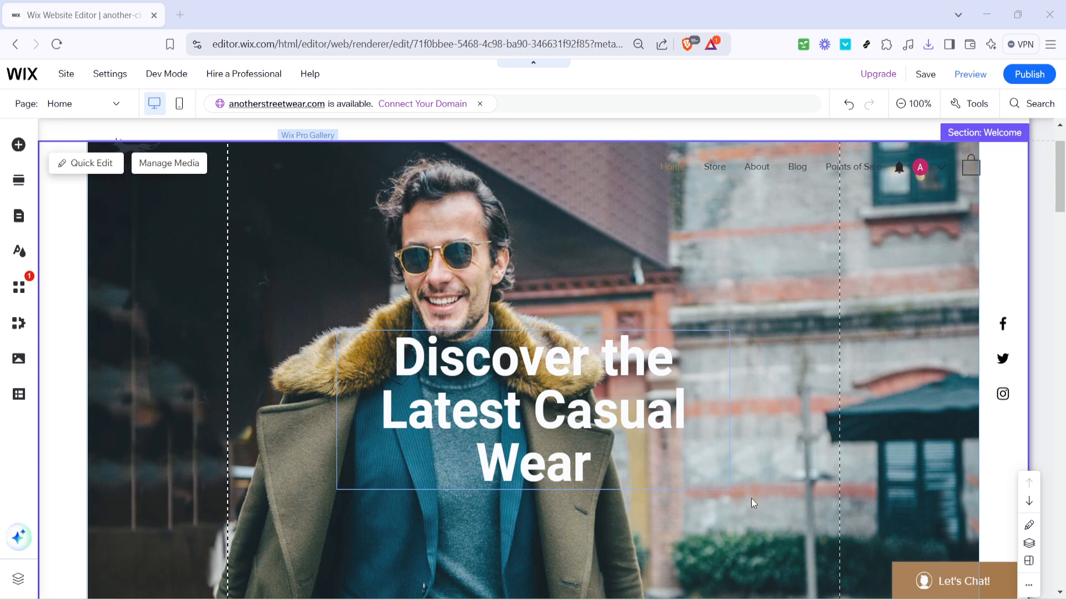
mouse_move(887, 368)
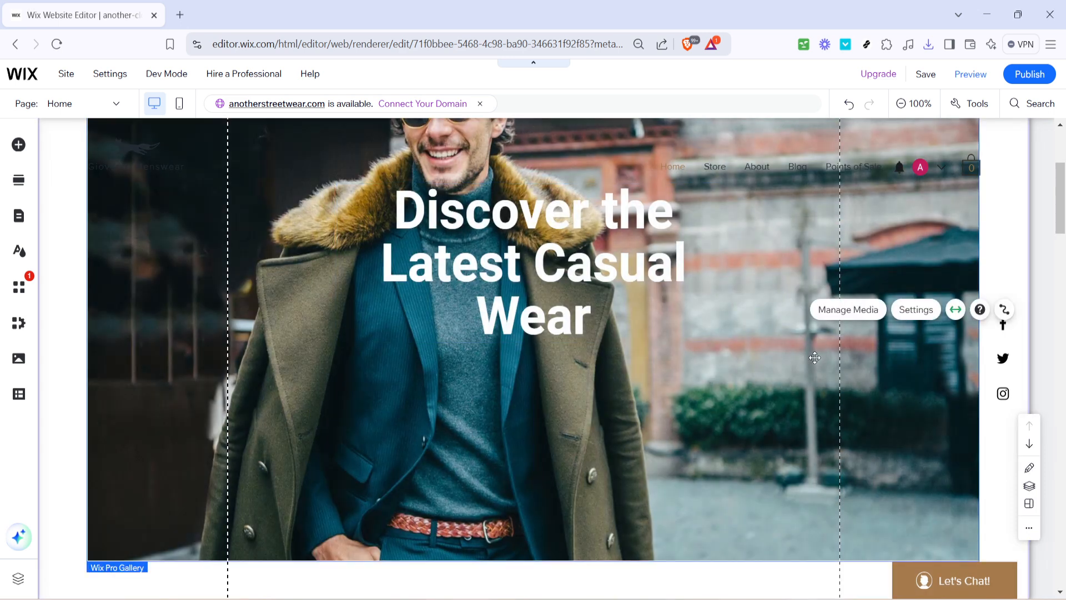
mouse_move(908, 457)
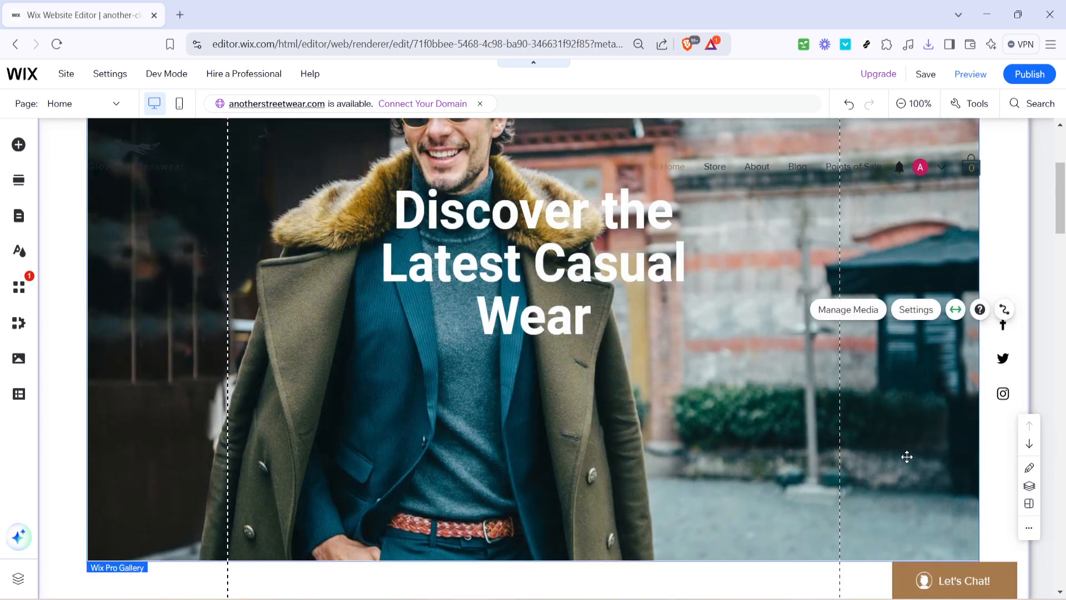
mouse_move(759, 441)
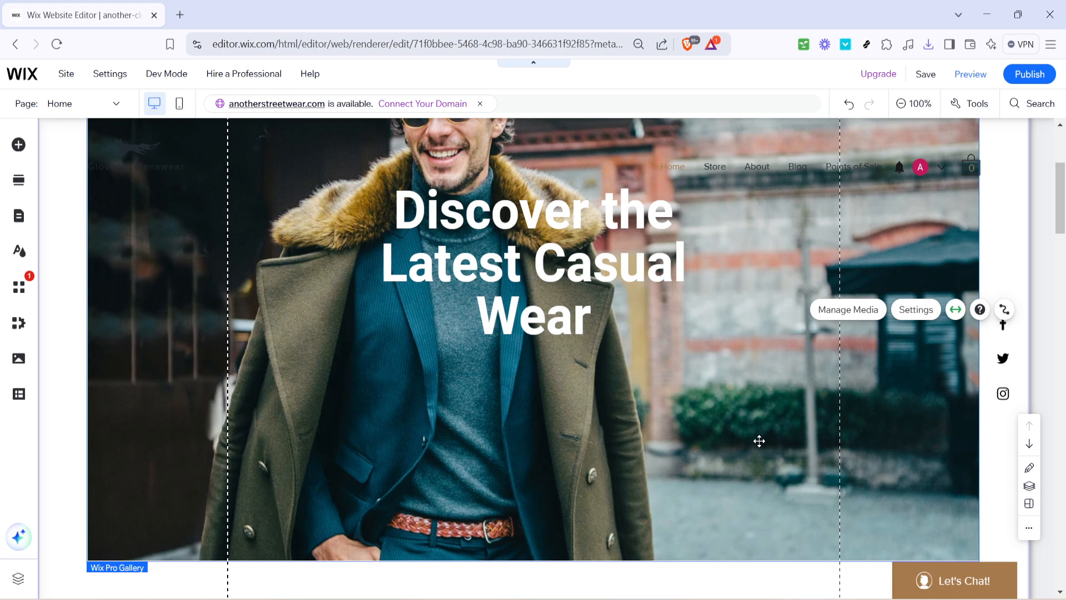
mouse_move(866, 416)
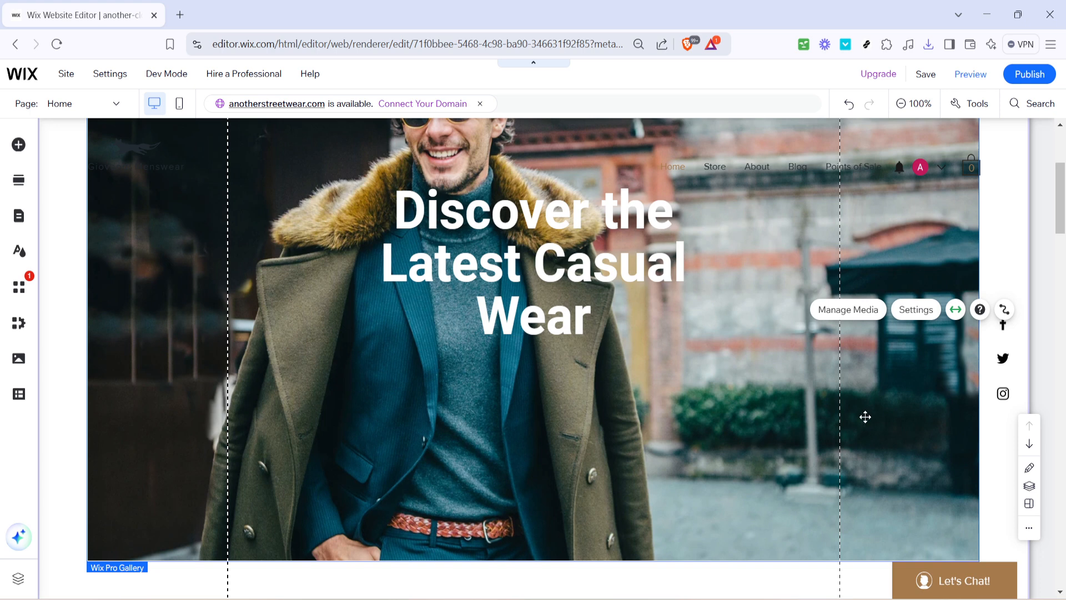
mouse_move(960, 469)
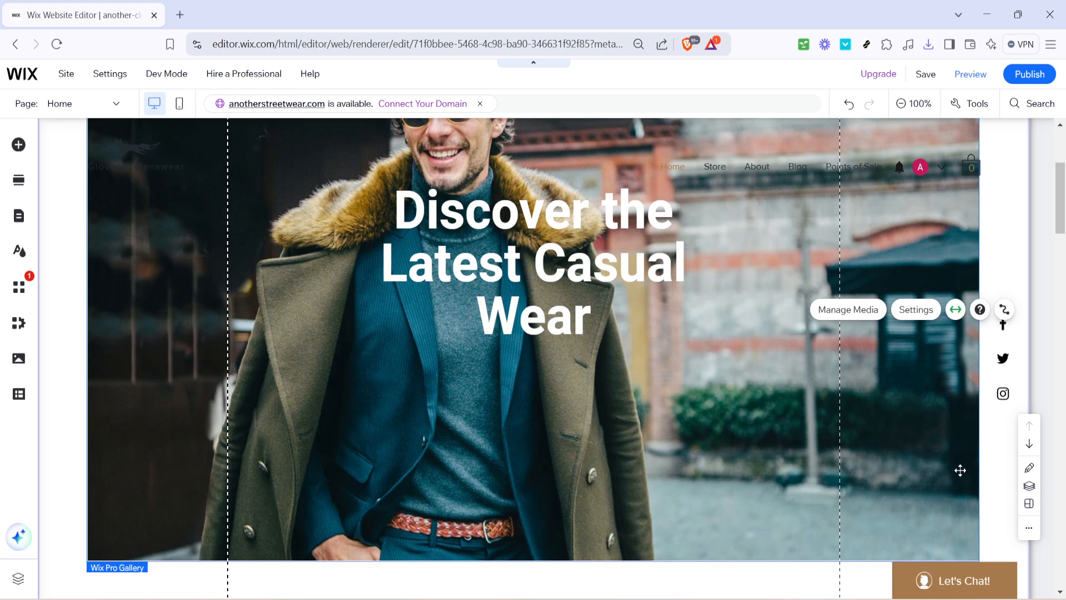
mouse_move(936, 411)
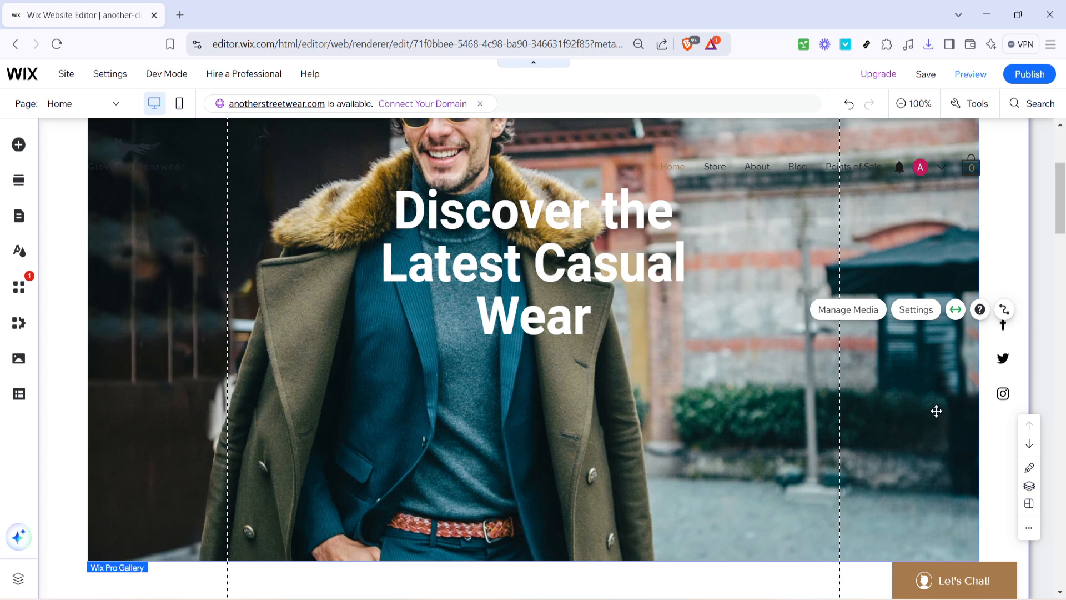
mouse_move(618, 377)
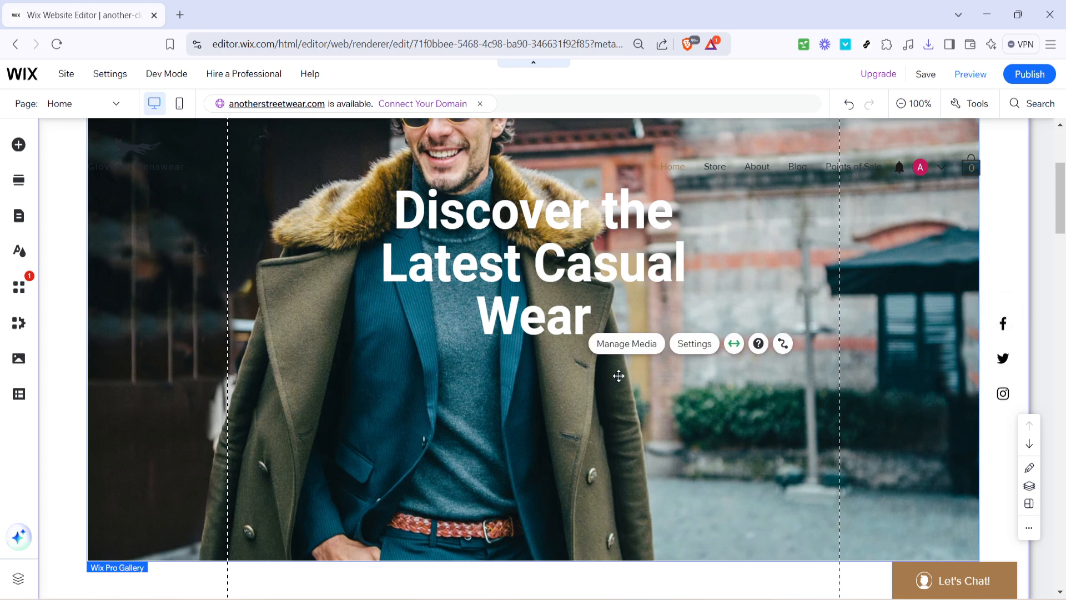
mouse_move(982, 483)
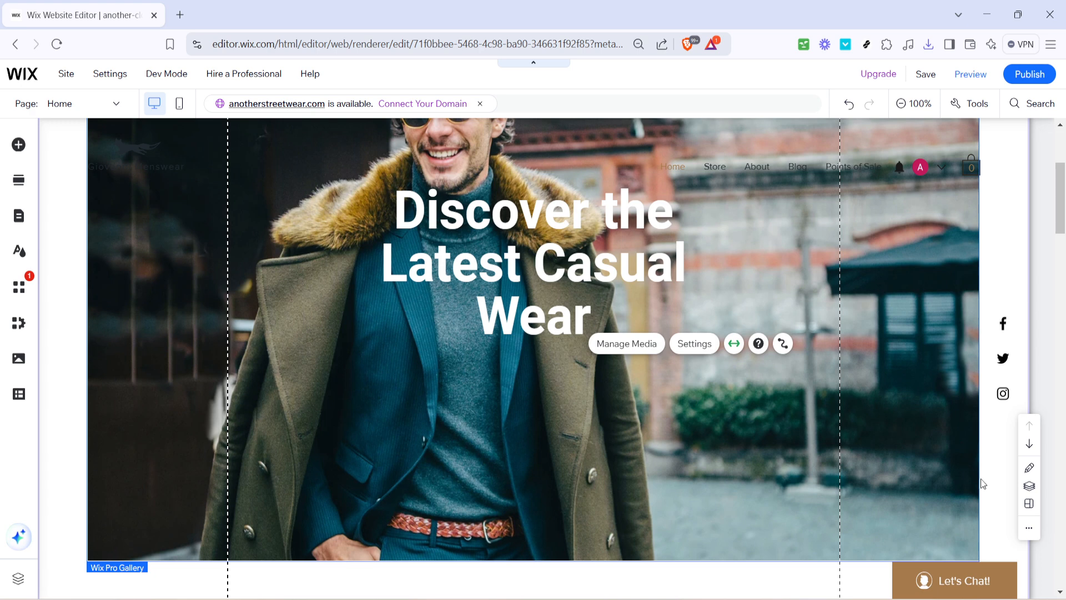
mouse_move(947, 507)
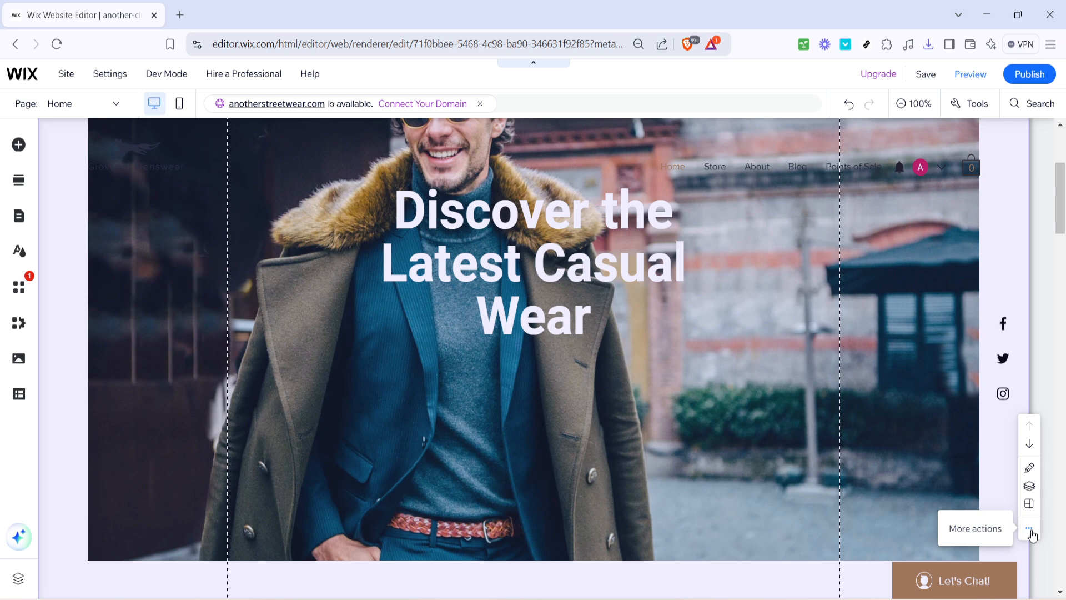
Bring up the More actions menu for the Welcome hero section
left_click(1028, 529)
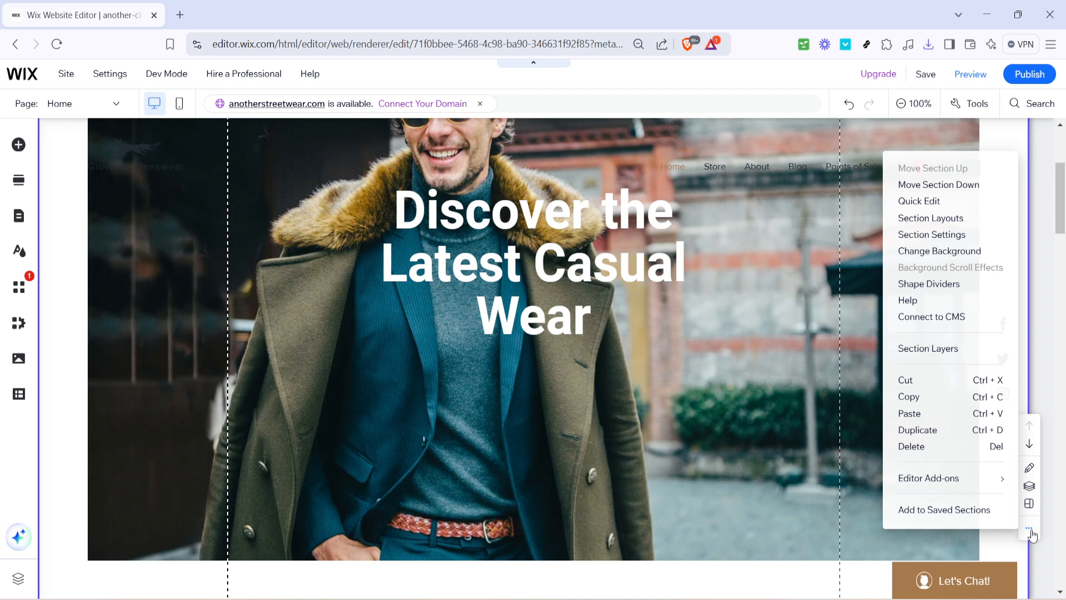
mouse_move(918, 428)
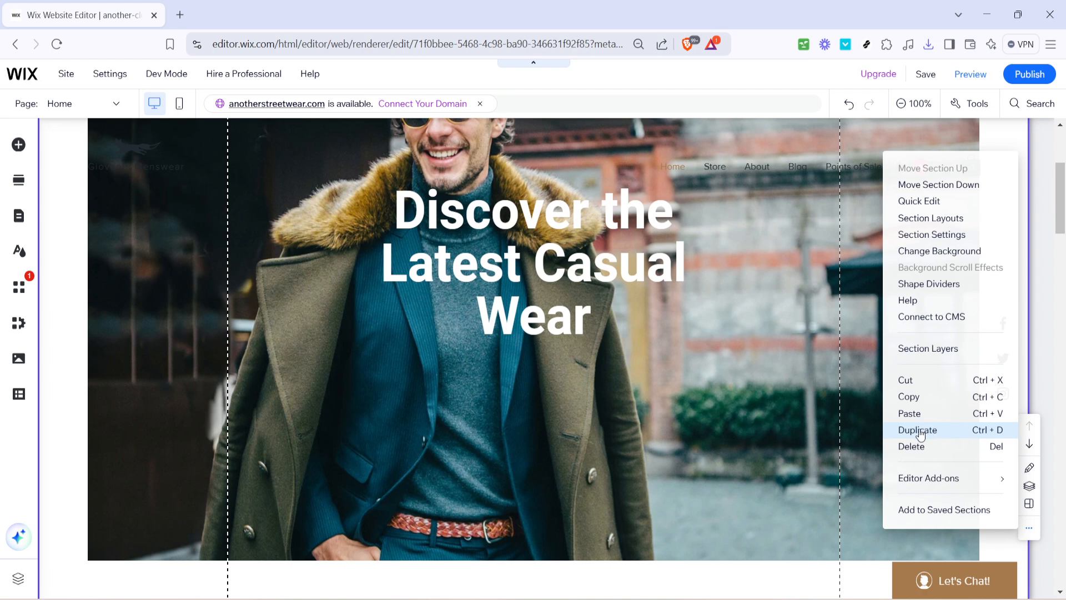
Duplicate the Welcome section and review the 'Copy of Welcome' with its Casual Wear headline below
left_click(918, 430)
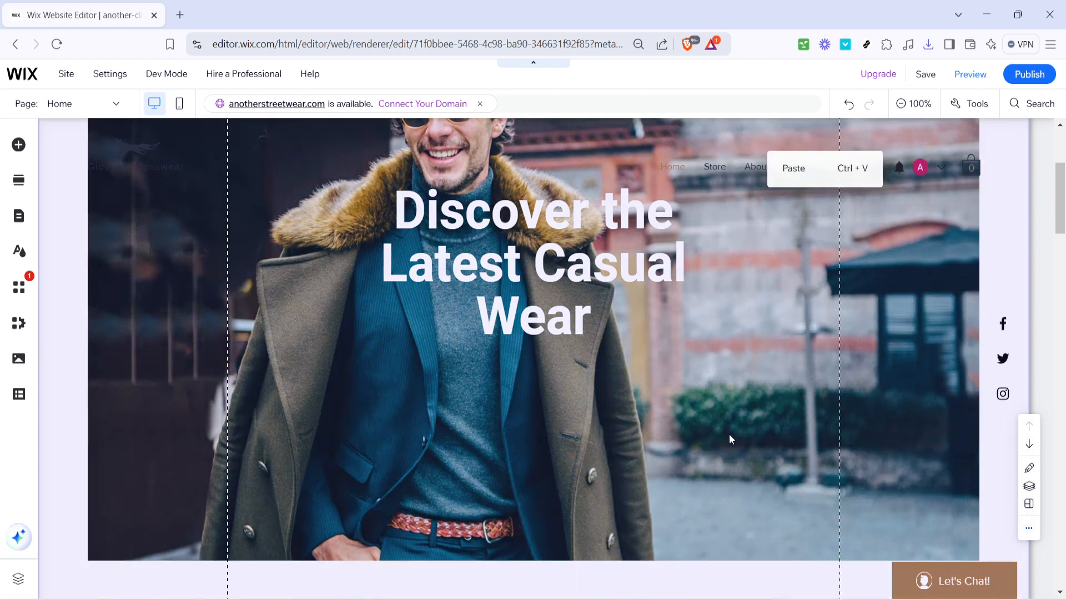
mouse_move(562, 367)
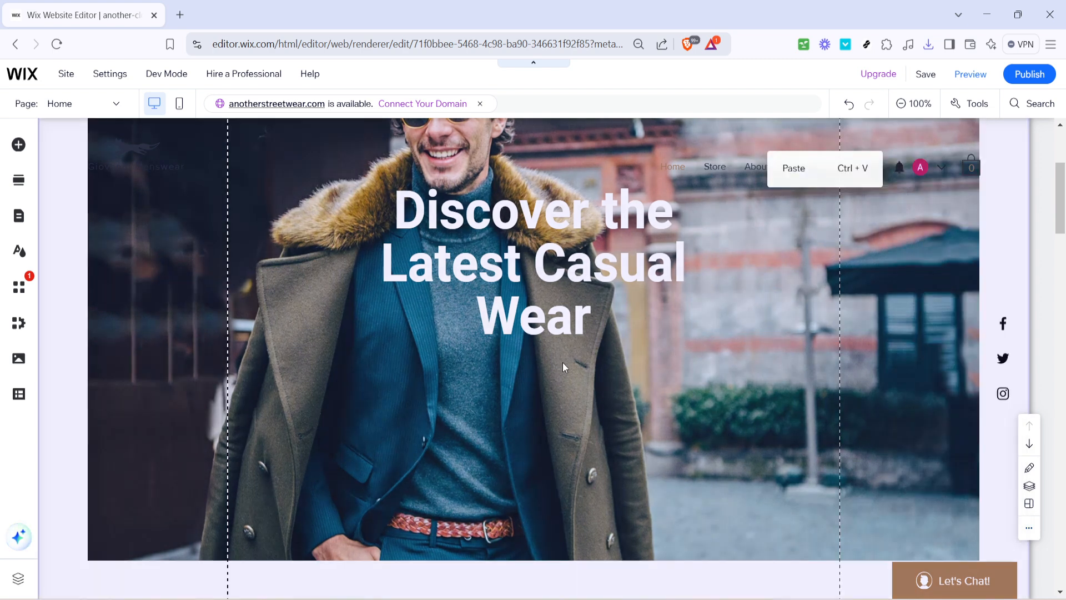
mouse_move(641, 352)
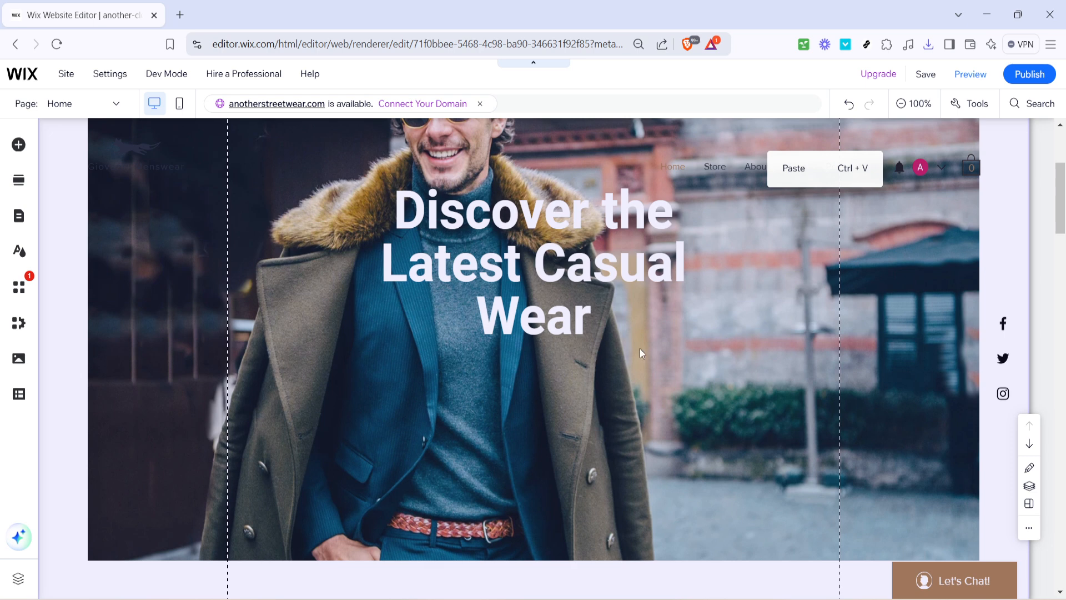
scroll("down", 3)
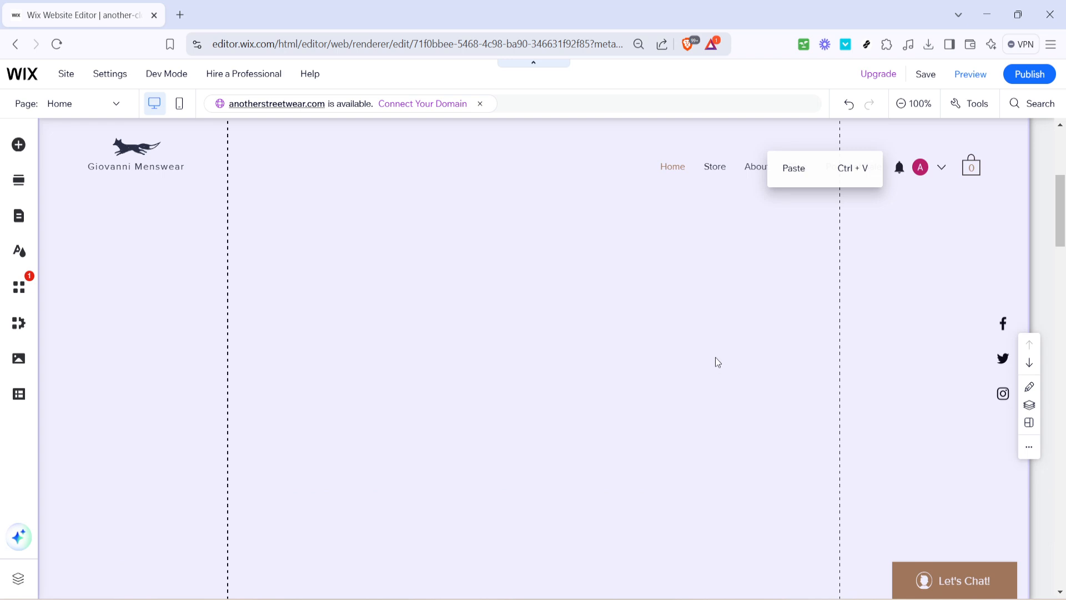
right_click(544, 404)
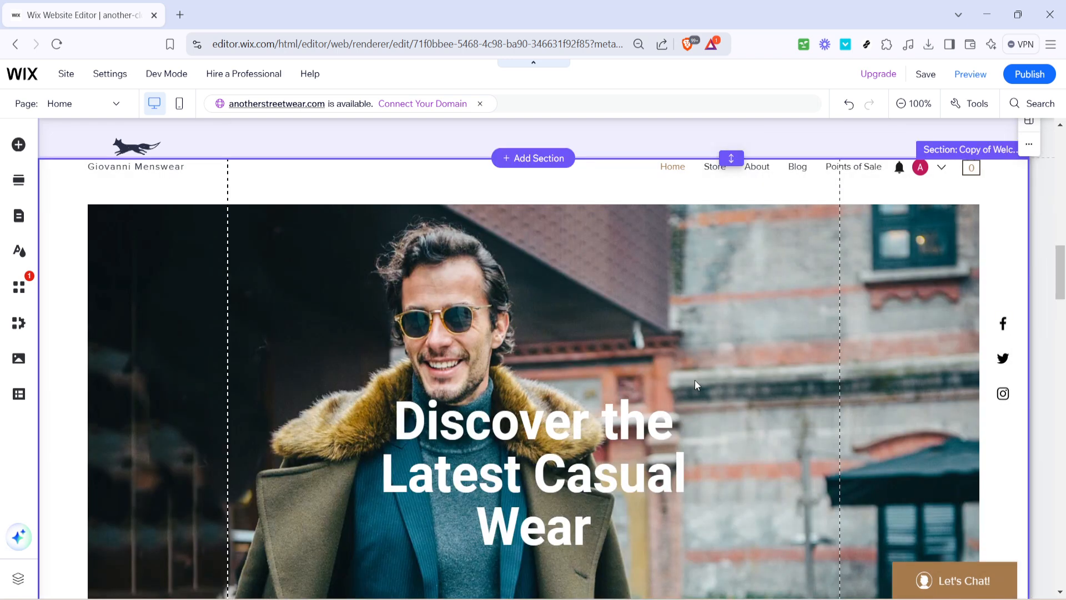
scroll("down", 3)
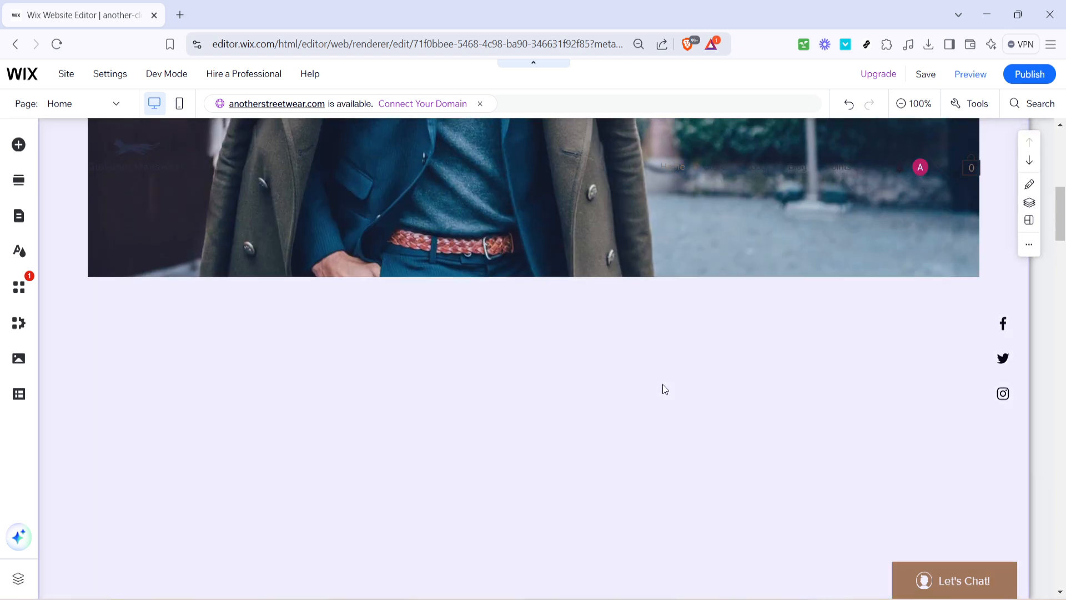
scroll("up", 3)
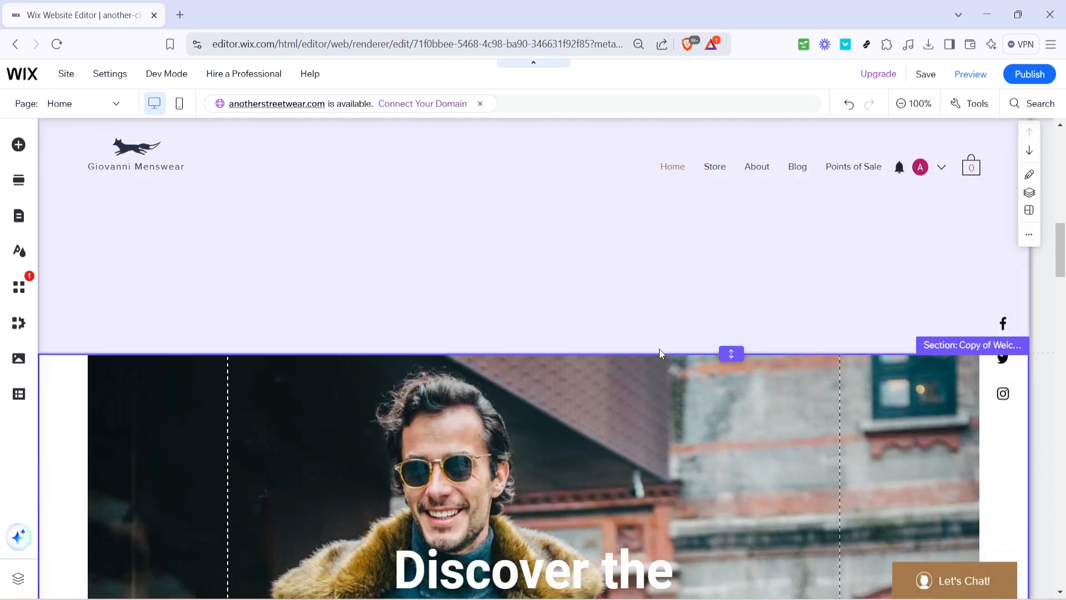
scroll("down", 3)
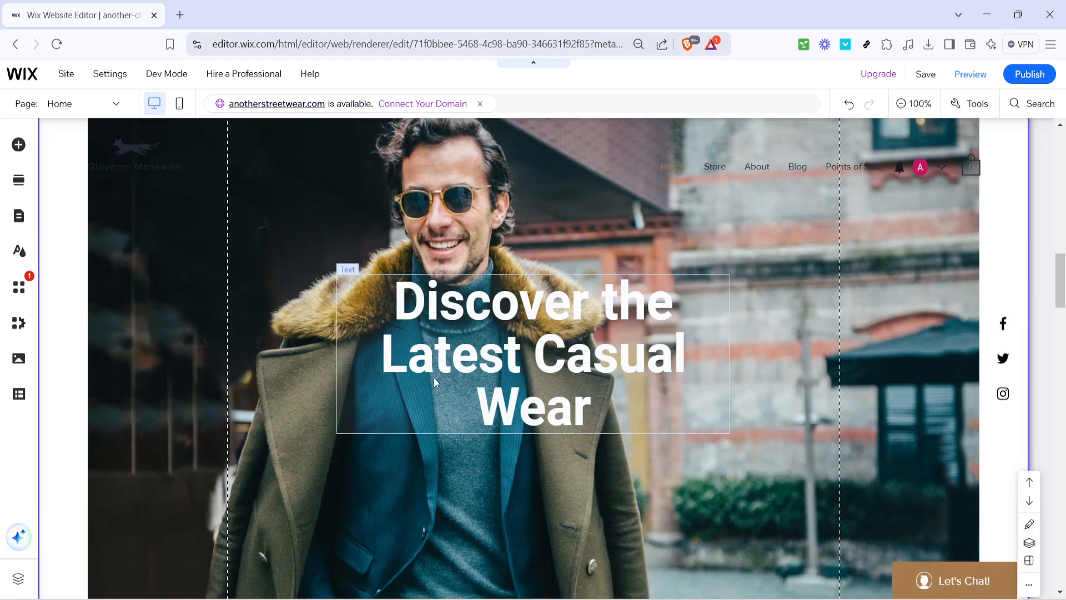
scroll("down", 3)
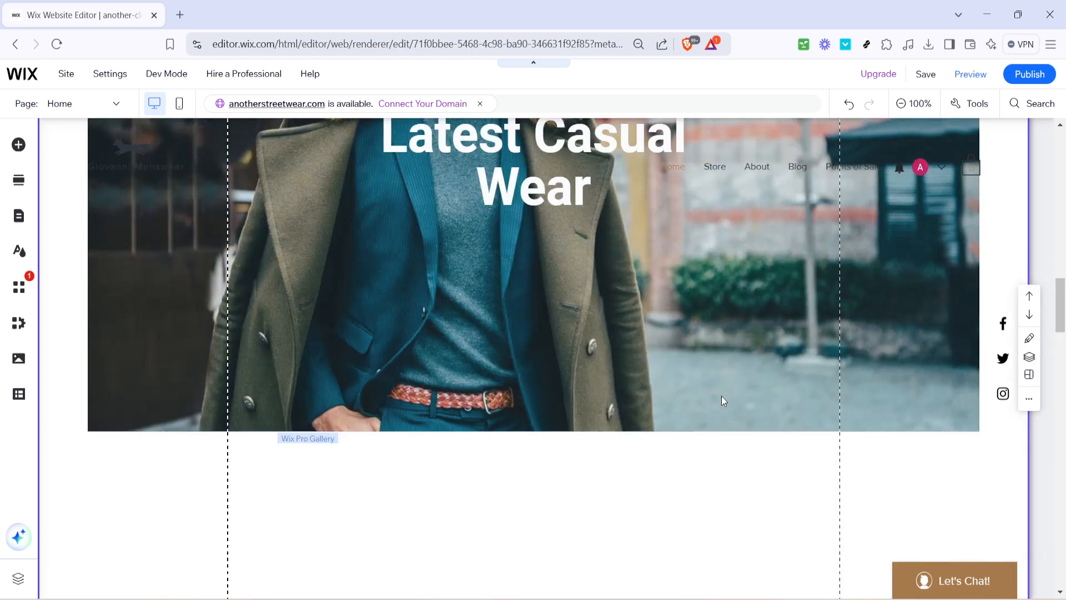
scroll("up", 3)
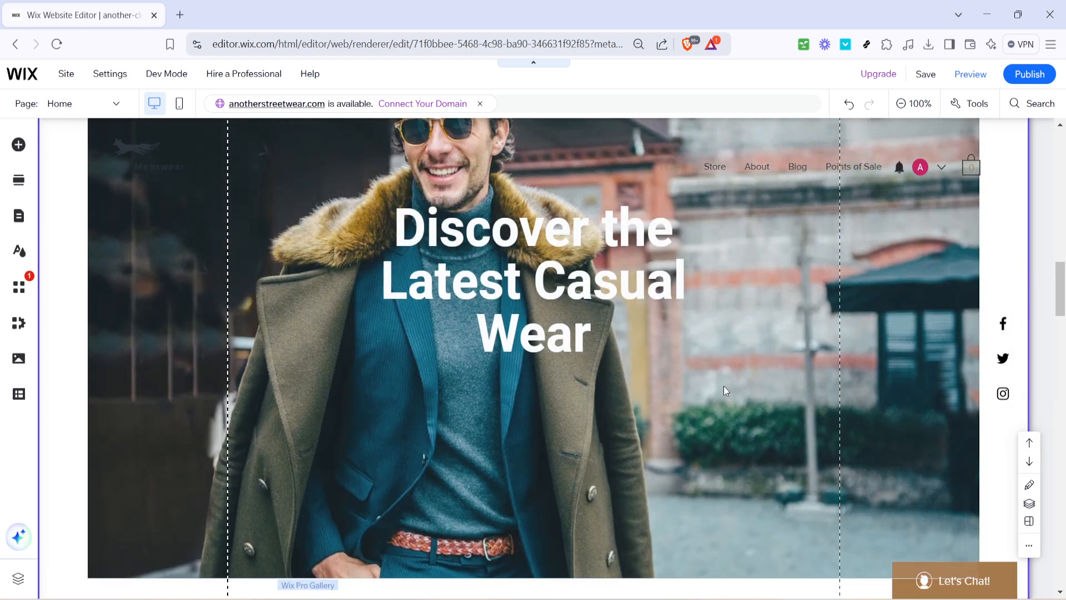